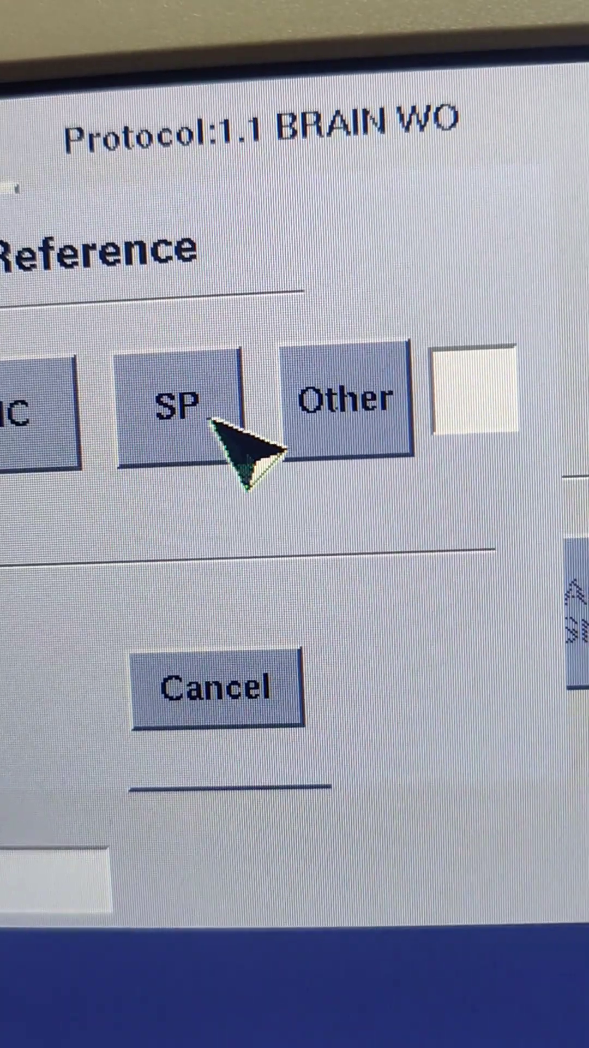
- Choose Other under Anatomical Reference and begin typing 'jT' in its text box
left_click(344, 401)
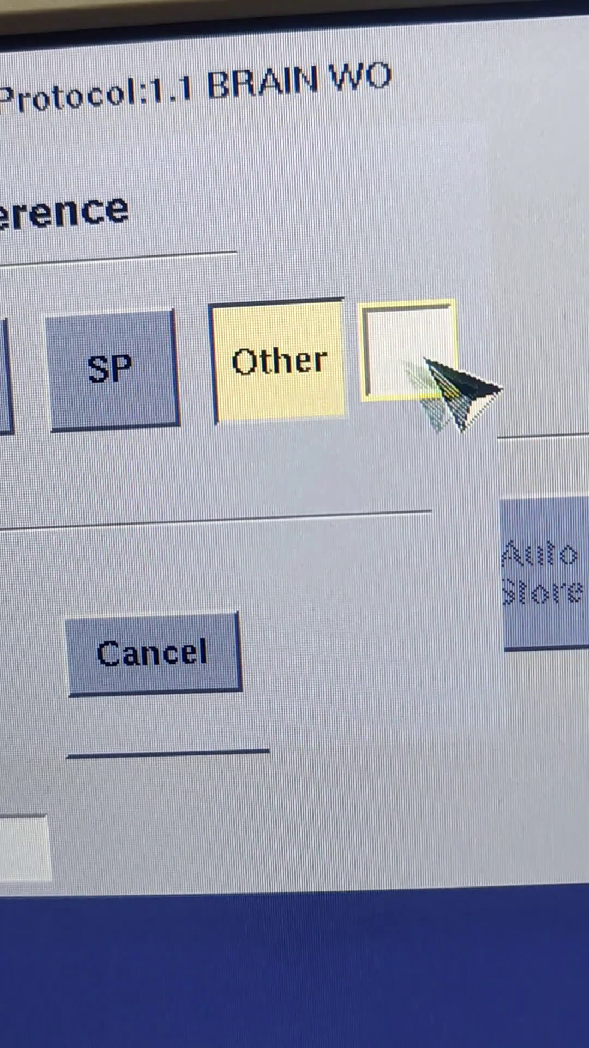
left_click(411, 364)
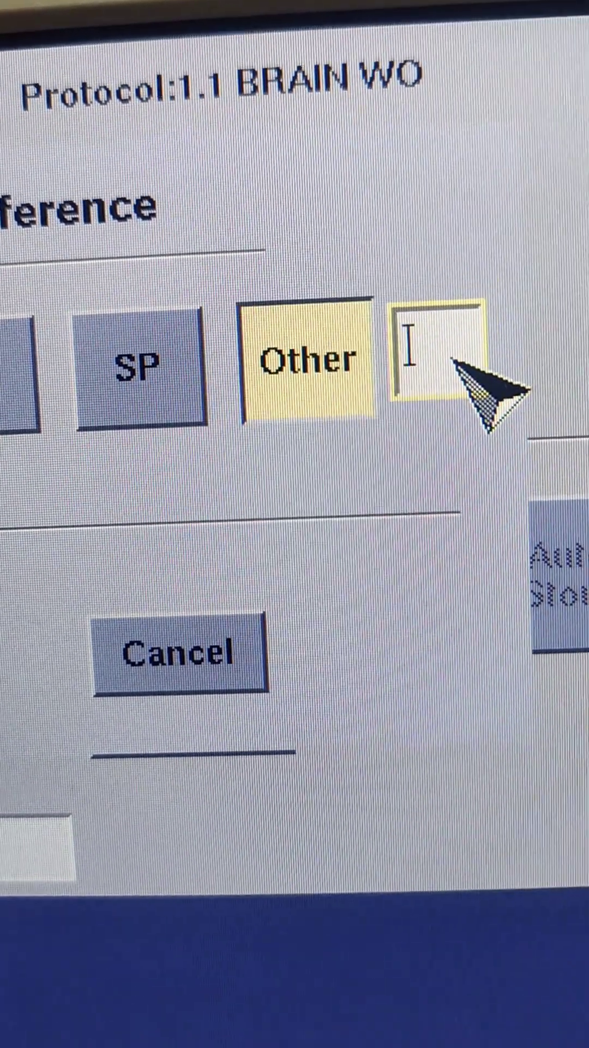
type("j")
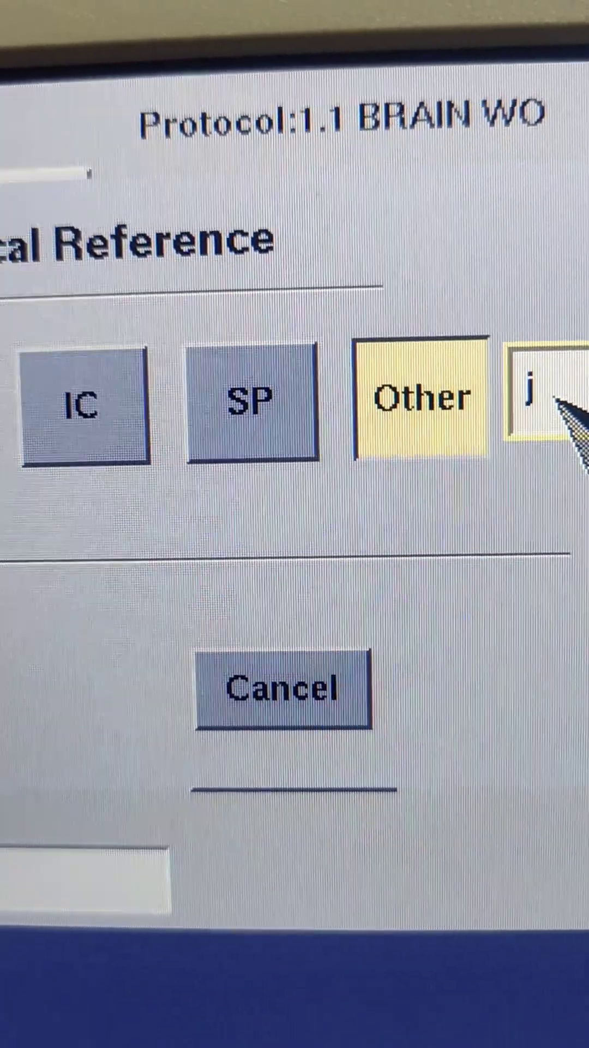
type("T")
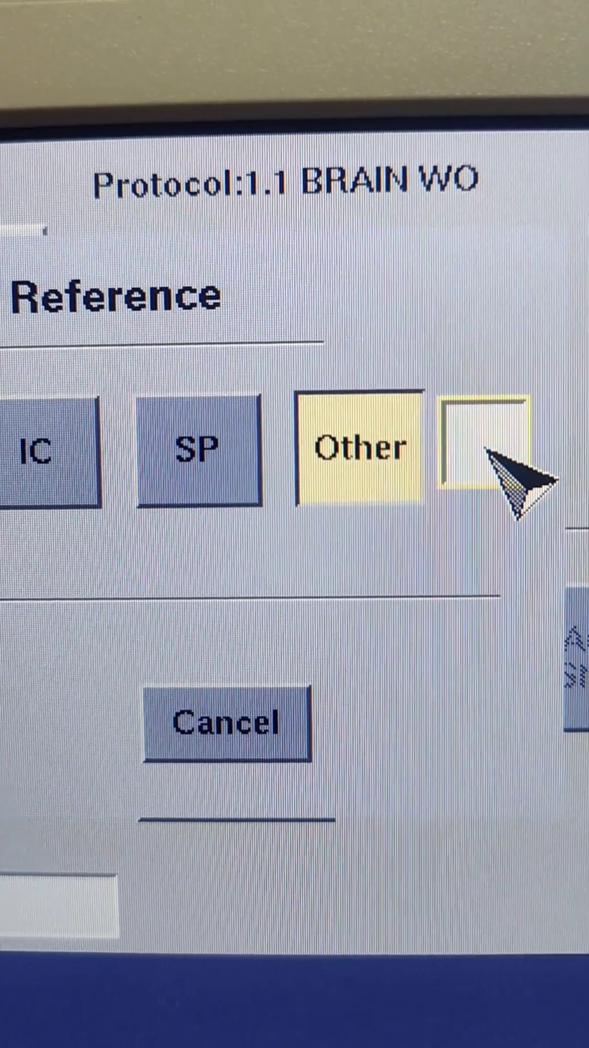
- Replace the lowercase 'jt' entry with 'JT' in the Other reference box
left_click(475, 448)
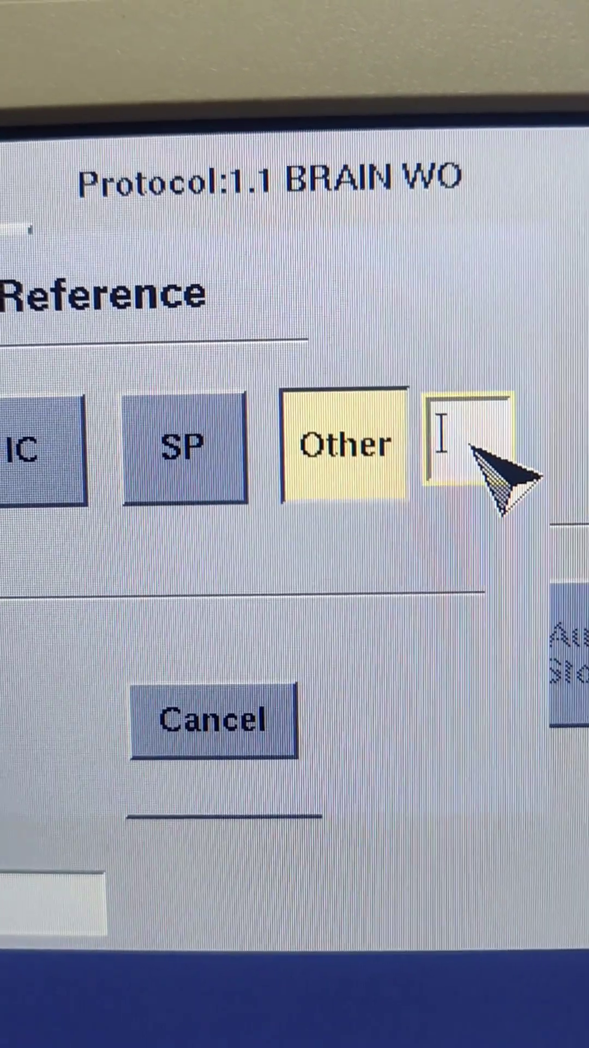
type("jt")
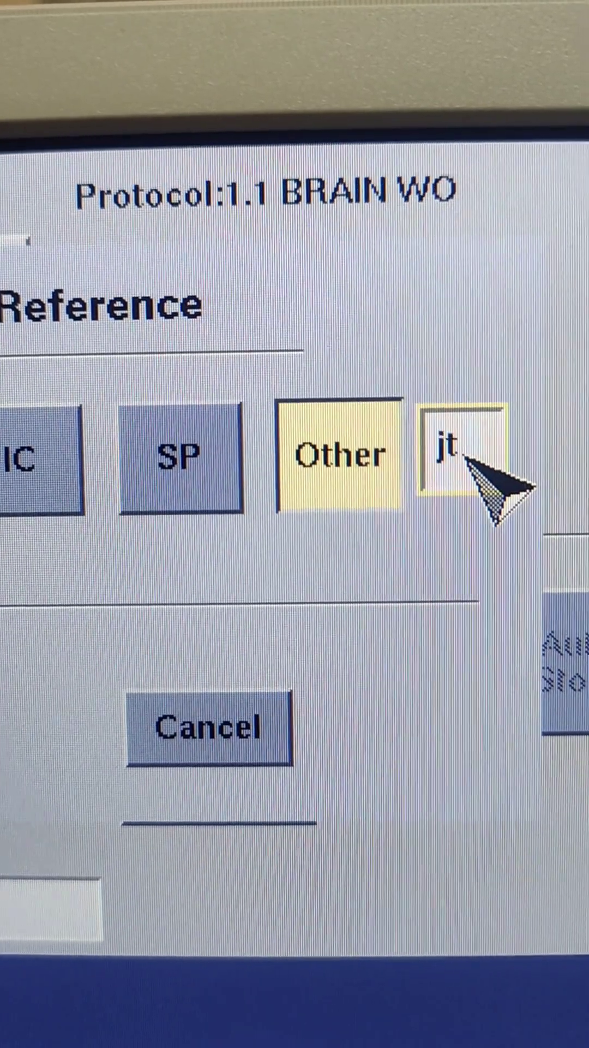
key("Backspace")
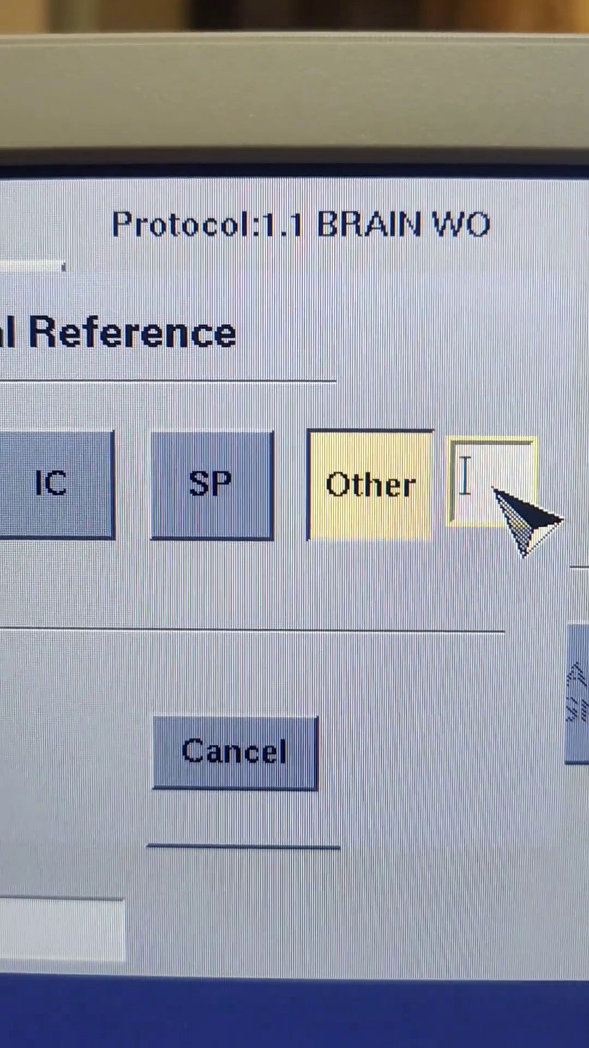
type("JT")
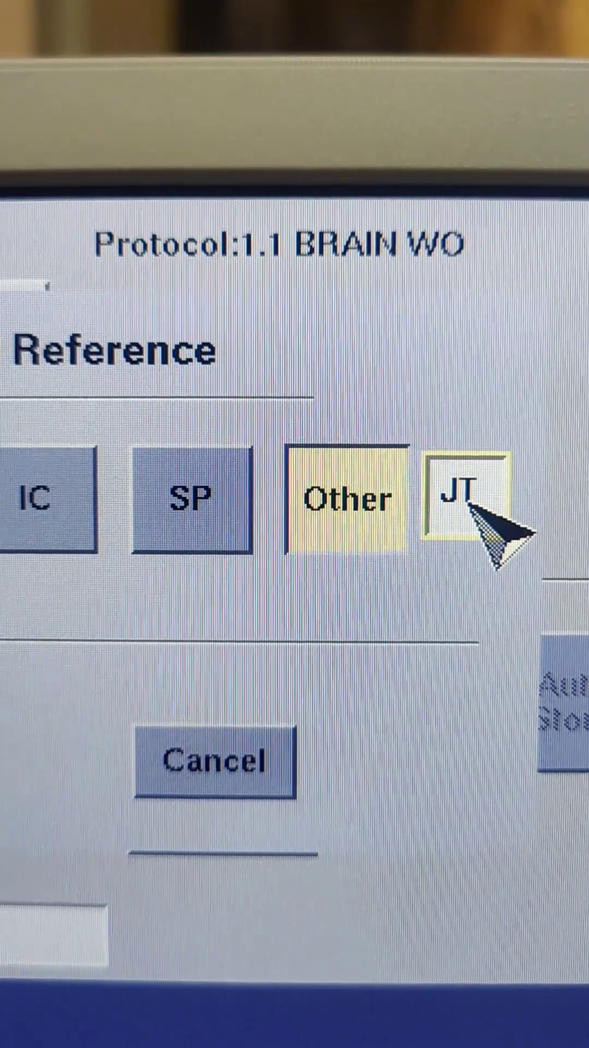